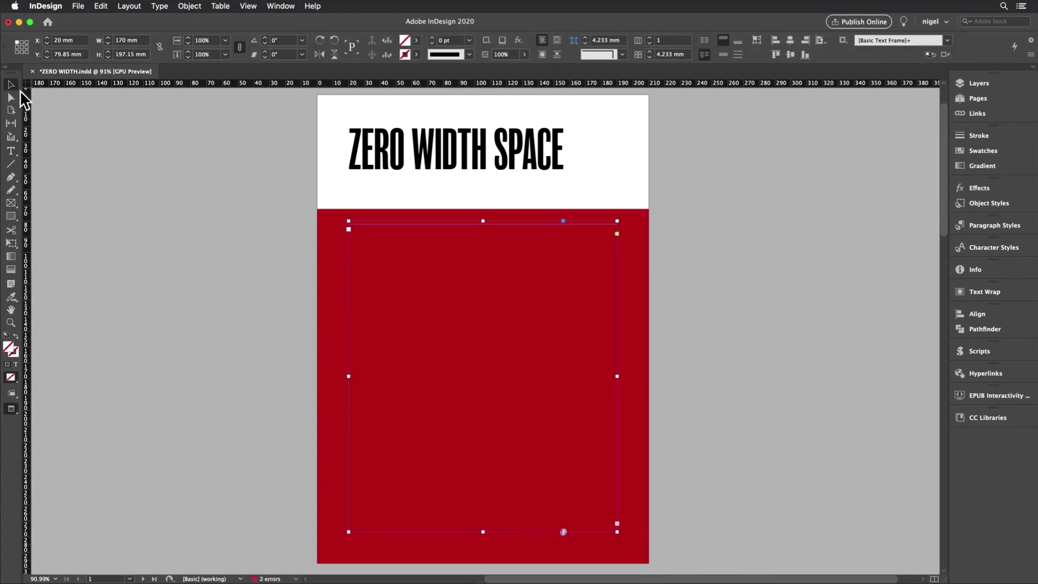
- Bring up Find/Change from the Edit menu for the red-page story
{"action": "left_click", "coordinate": [100, 6]}
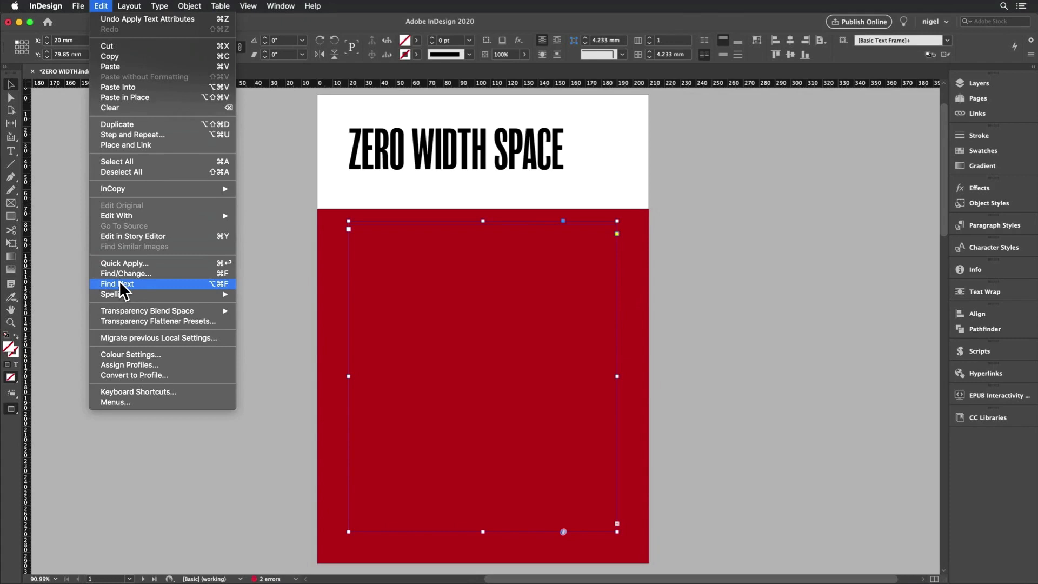
{"action": "left_click", "coordinate": [124, 273]}
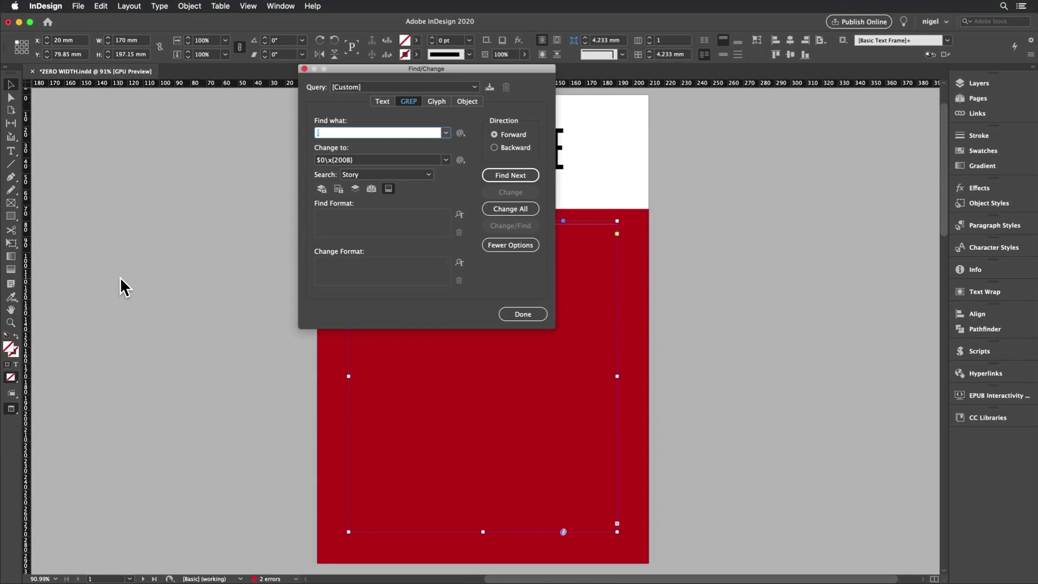
- Change All with Find '.' to '$0\x{200B}', adding a zero-width space after every character
{"action": "left_click", "coordinate": [159, 6]}
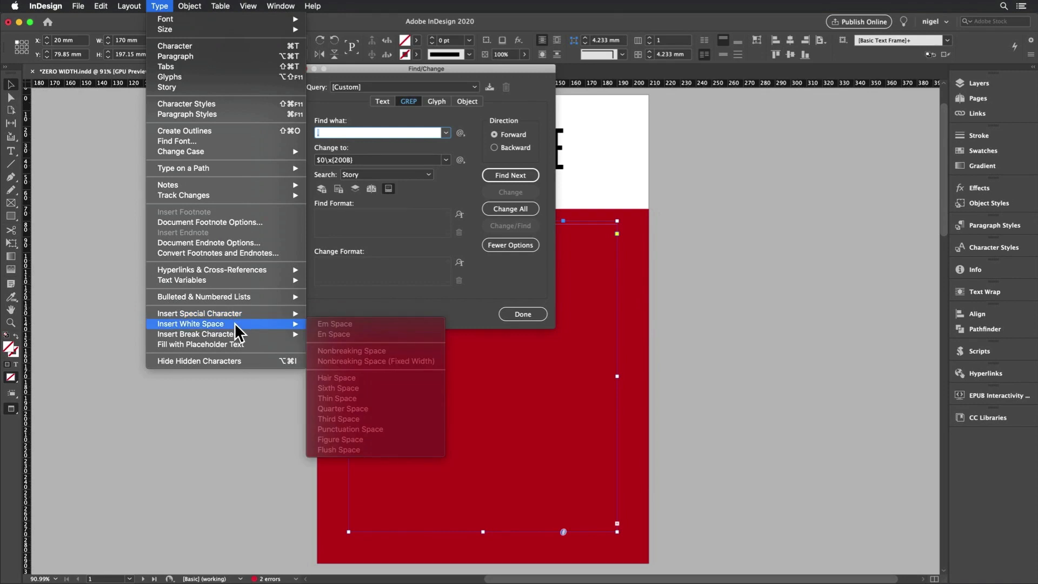
{"action": "mouse_move", "coordinate": [387, 149]}
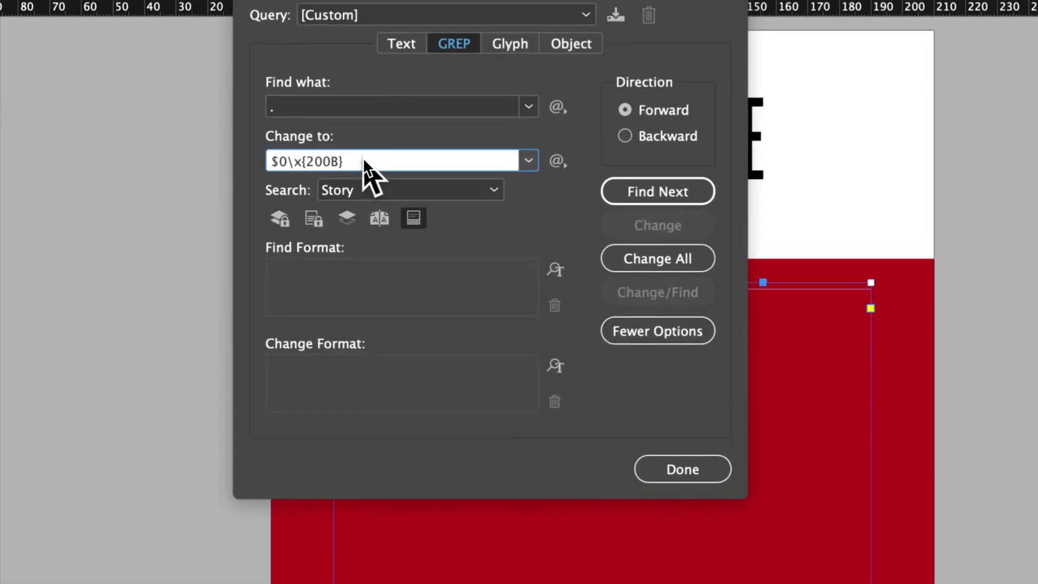
{"action": "double_click", "coordinate": [324, 161]}
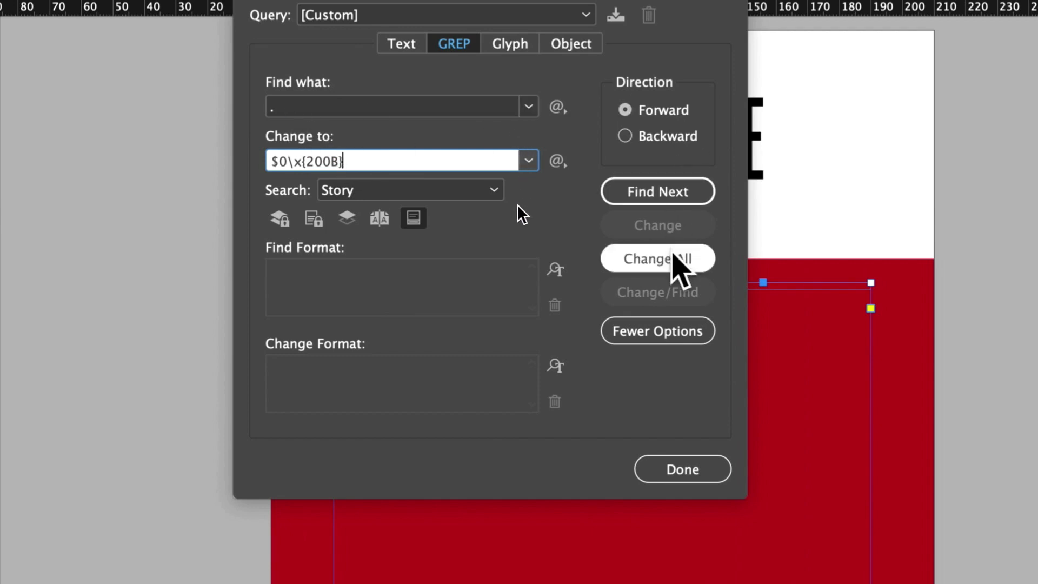
{"action": "left_click", "coordinate": [656, 259]}
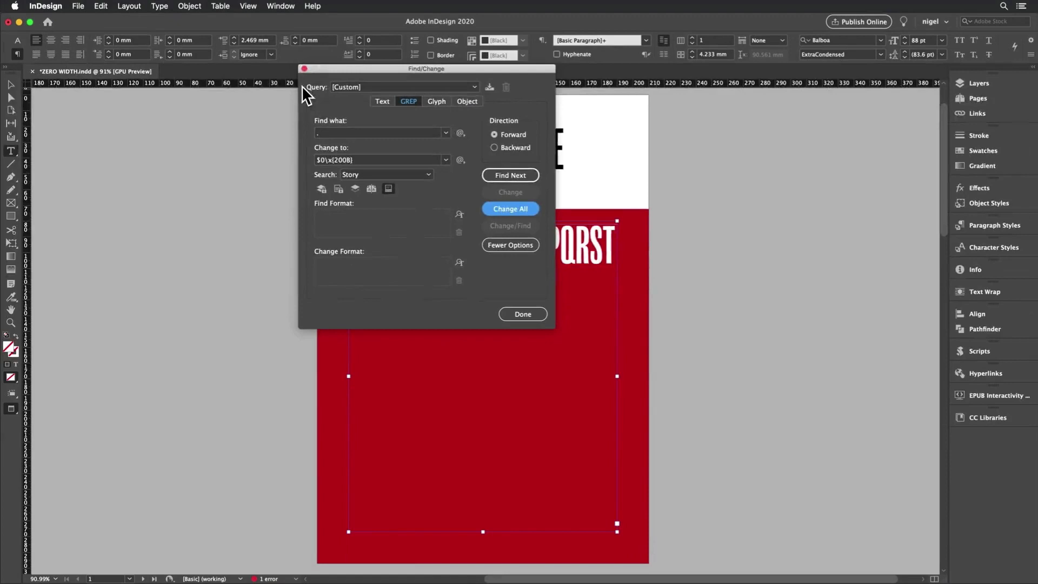
- Dismiss Find/Change before moving to the zero-width vs 0% word-space comparison page
{"action": "left_click", "coordinate": [522, 313]}
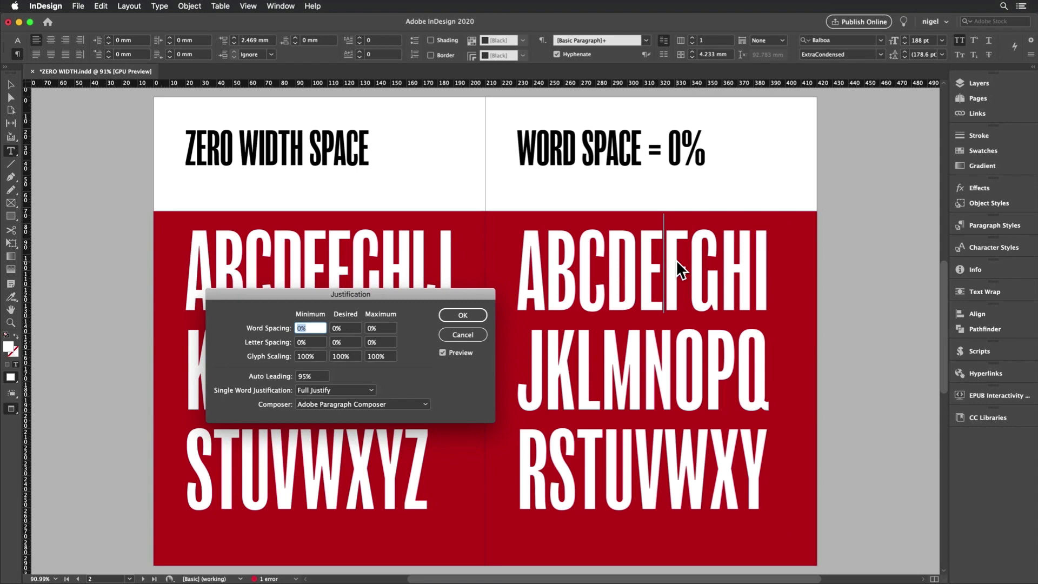
- Leave Word Spacing unchanged, confirm Justification, and place the cursor in the zero-width-space alphabet
{"action": "left_click", "coordinate": [345, 328]}
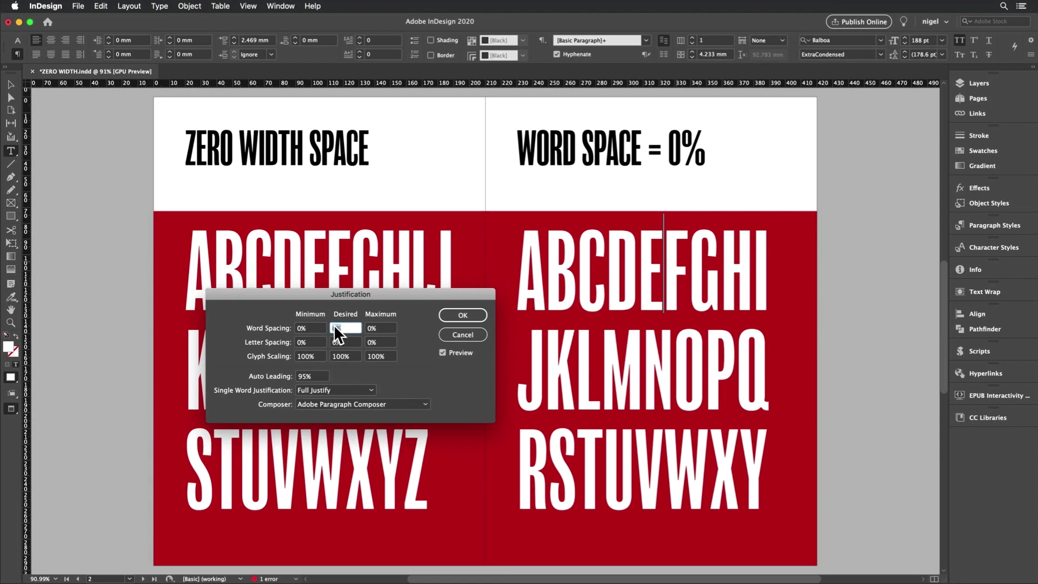
{"action": "left_click", "coordinate": [462, 315]}
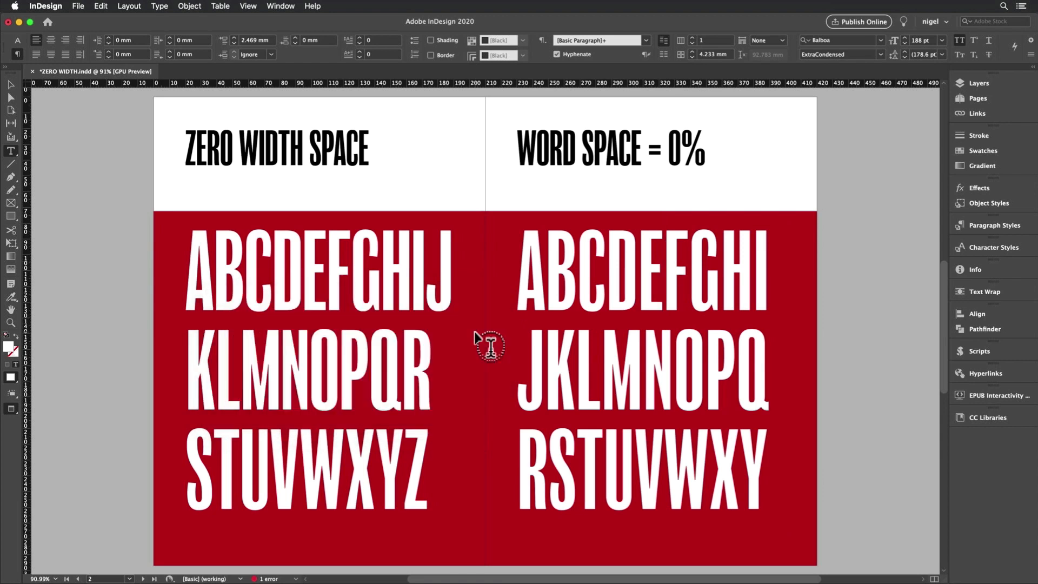
{"action": "left_click", "coordinate": [661, 268]}
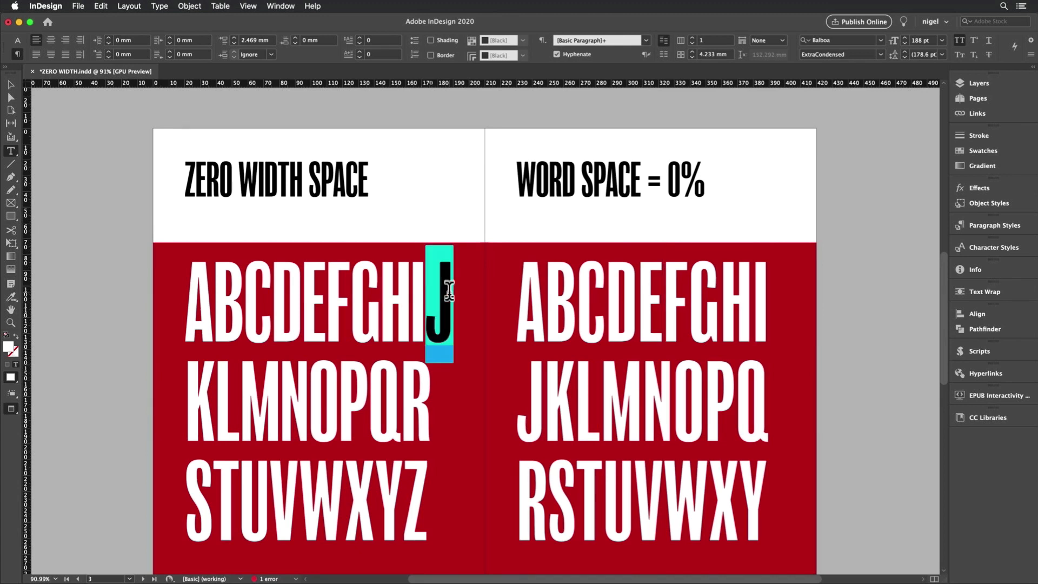
{"action": "mouse_move", "coordinate": [773, 286]}
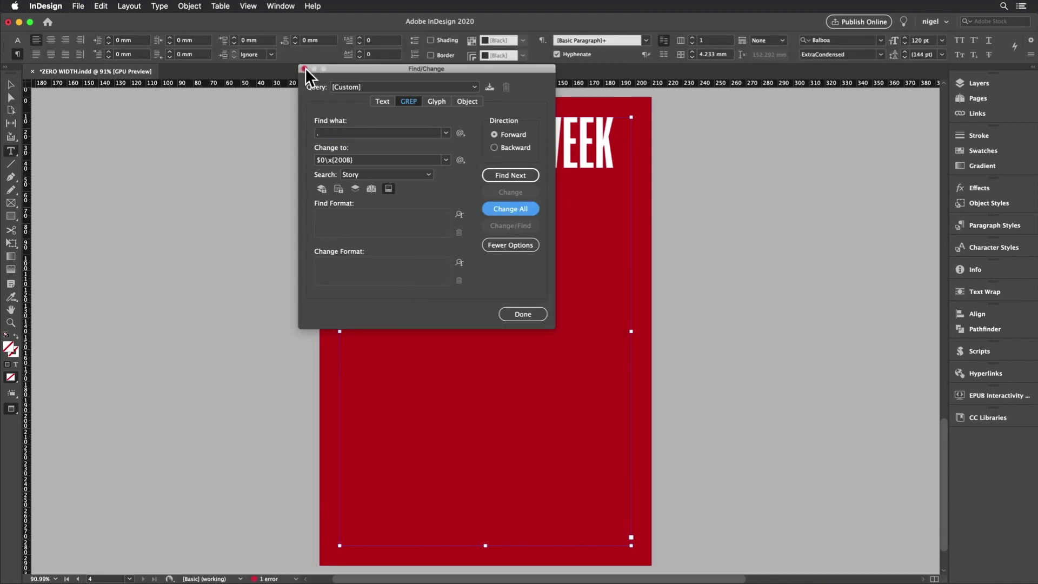
- Dismiss Find/Change after the GREP Change All on CREATIVEPROWEEK
{"action": "left_click", "coordinate": [522, 313]}
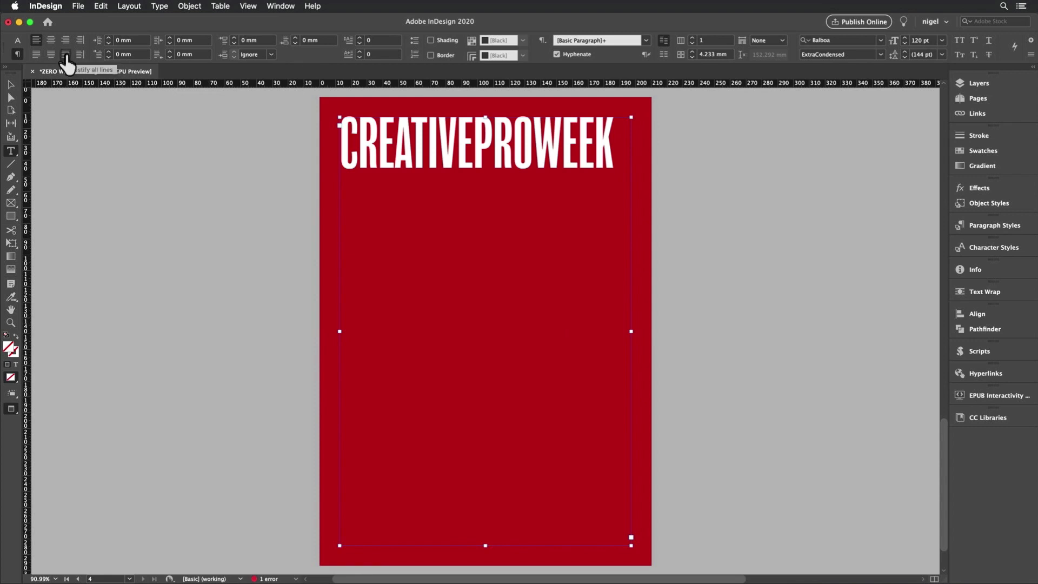
- Justify all lines of CREATIVEPROWEEK and set the frame's vertical justification to Justify
{"action": "left_click", "coordinate": [65, 54]}
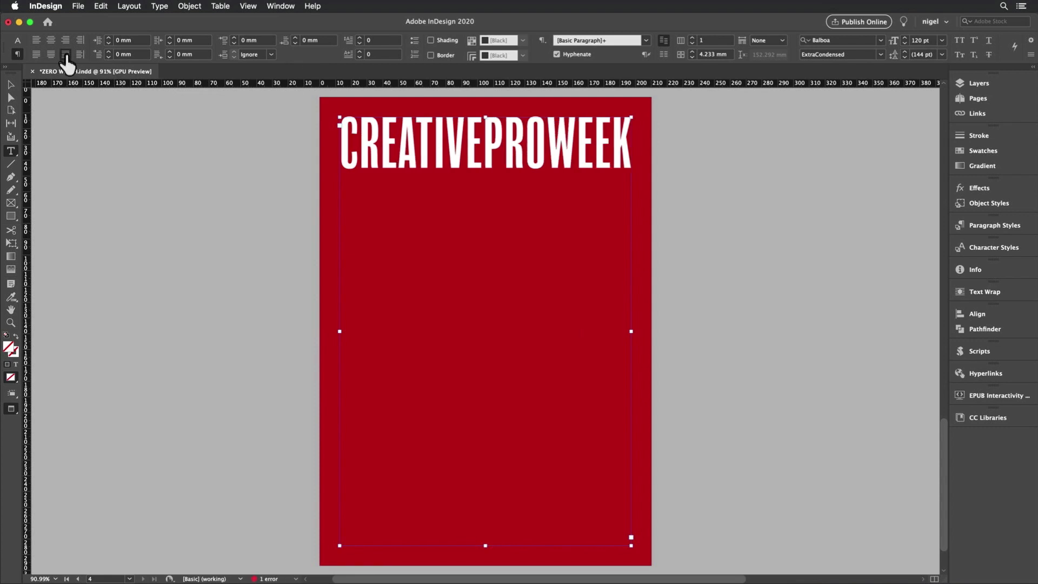
{"action": "left_click", "coordinate": [593, 346]}
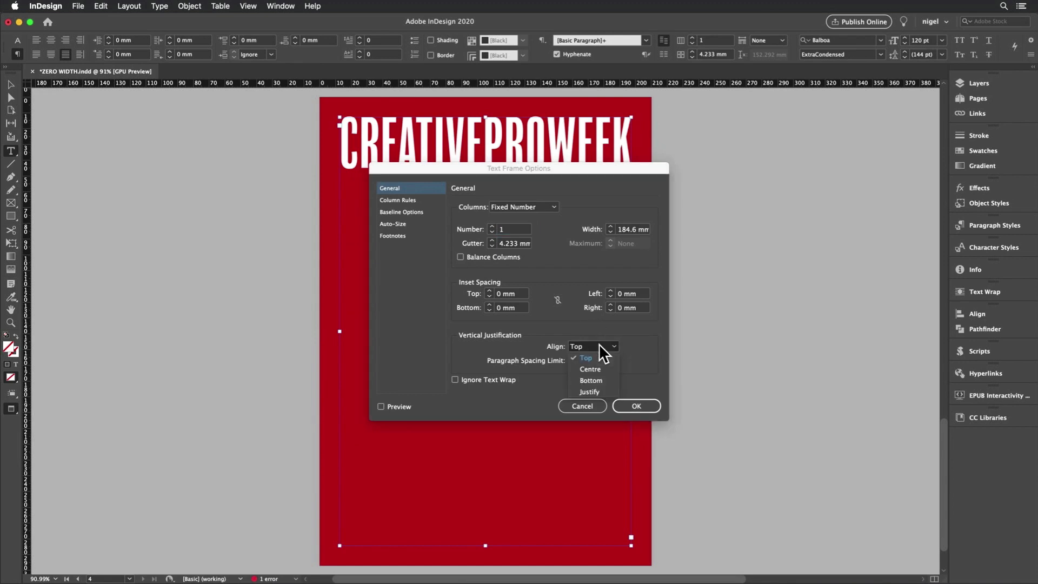
{"action": "left_click", "coordinate": [589, 392]}
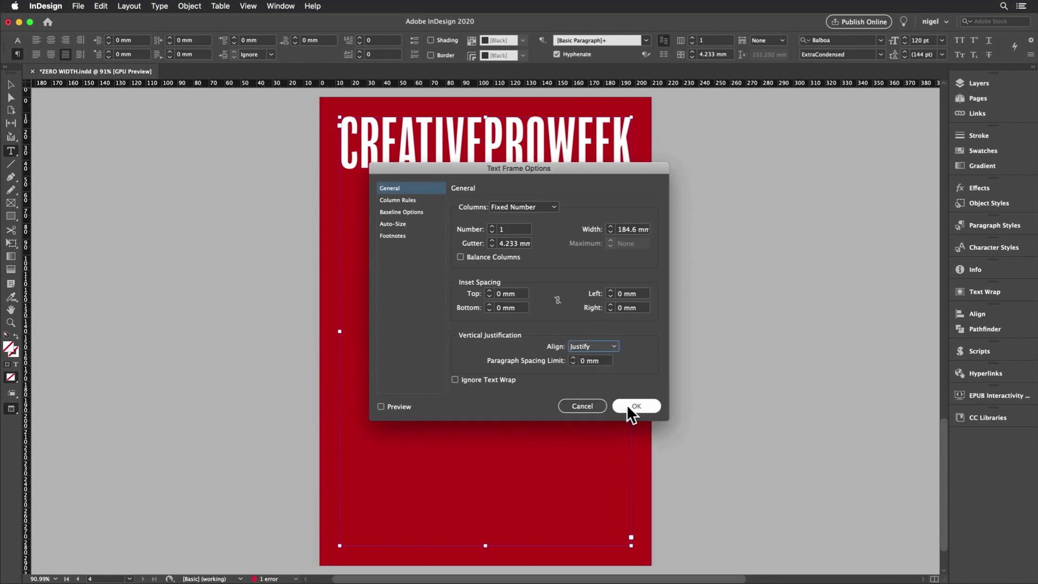
{"action": "left_click", "coordinate": [635, 406]}
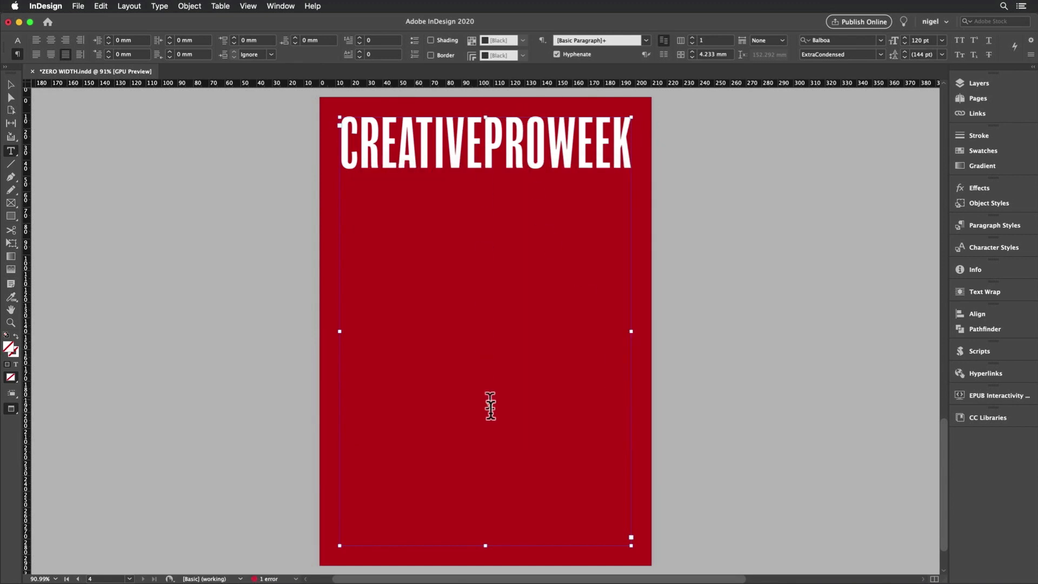
{"action": "mouse_move", "coordinate": [499, 445]}
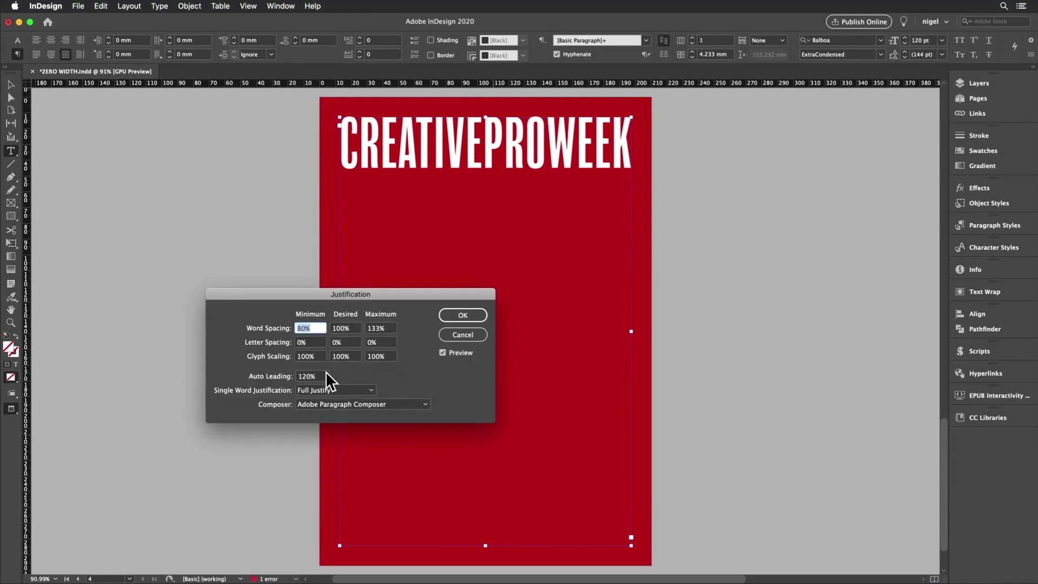
- Set Auto Leading to 90% in the Justification settings and confirm
{"action": "left_click", "coordinate": [312, 376]}
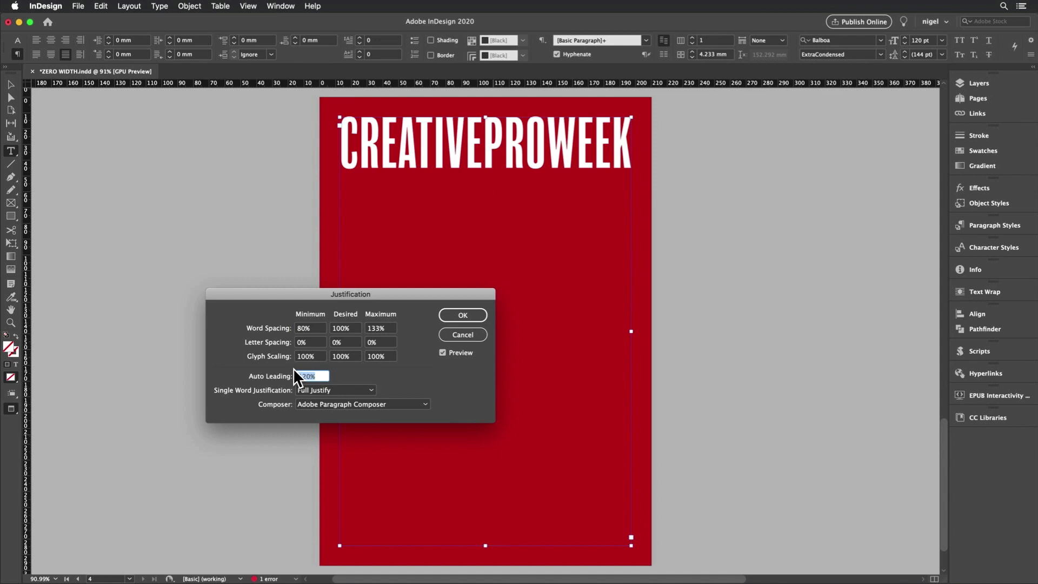
{"action": "type", "text": "90"}
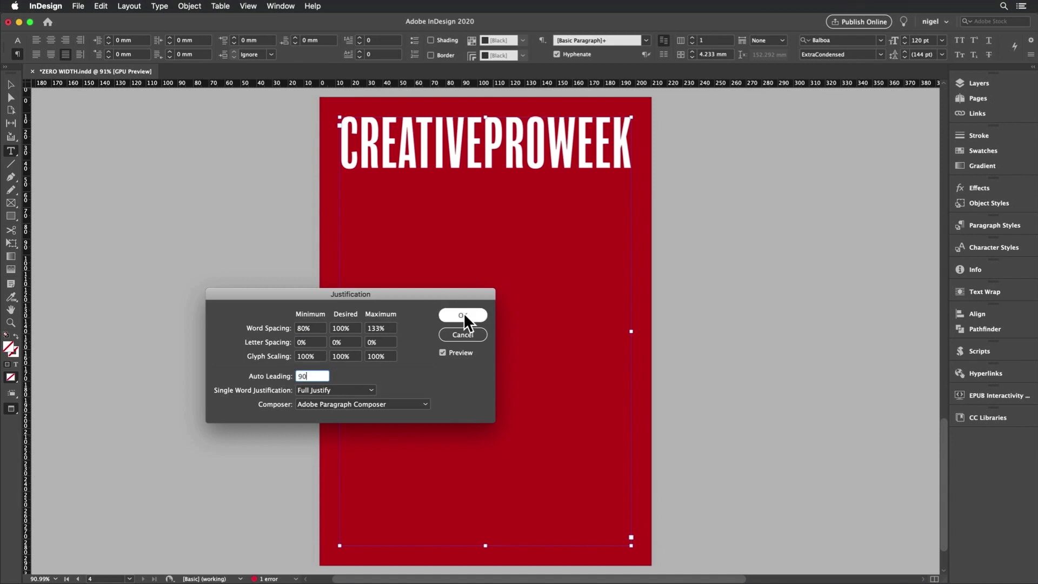
{"action": "left_click", "coordinate": [463, 314]}
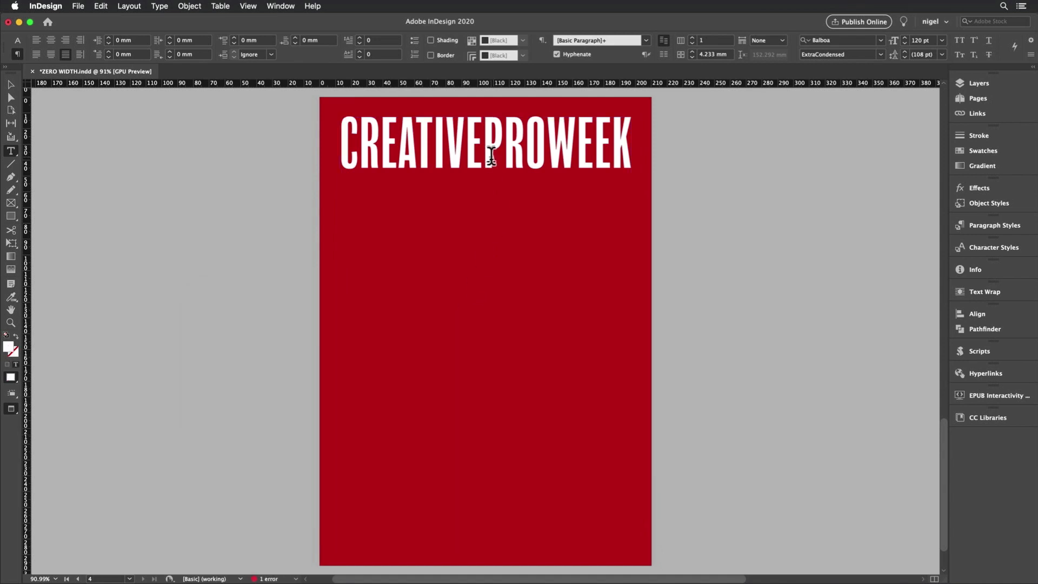